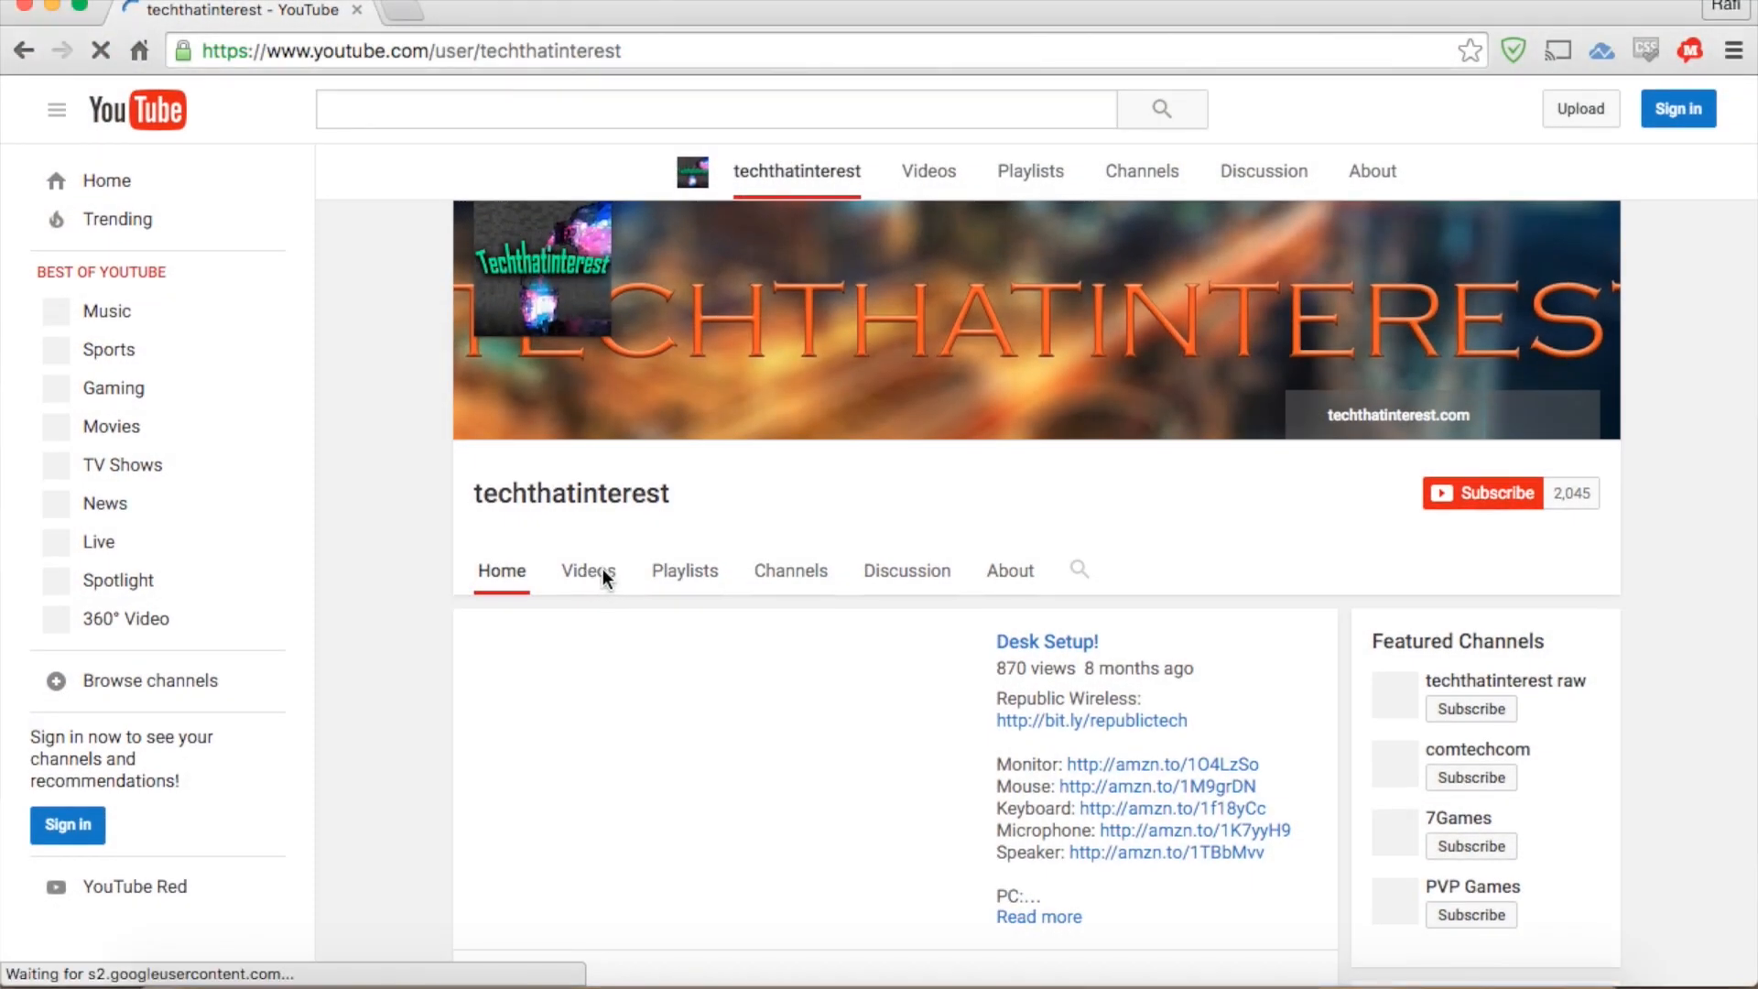
Step: From techthatinterest's Videos list, open the 'how to install android 4.4 on kindle fire hd 7' tutorial
{"action": "left_click", "coordinate": [589, 572]}
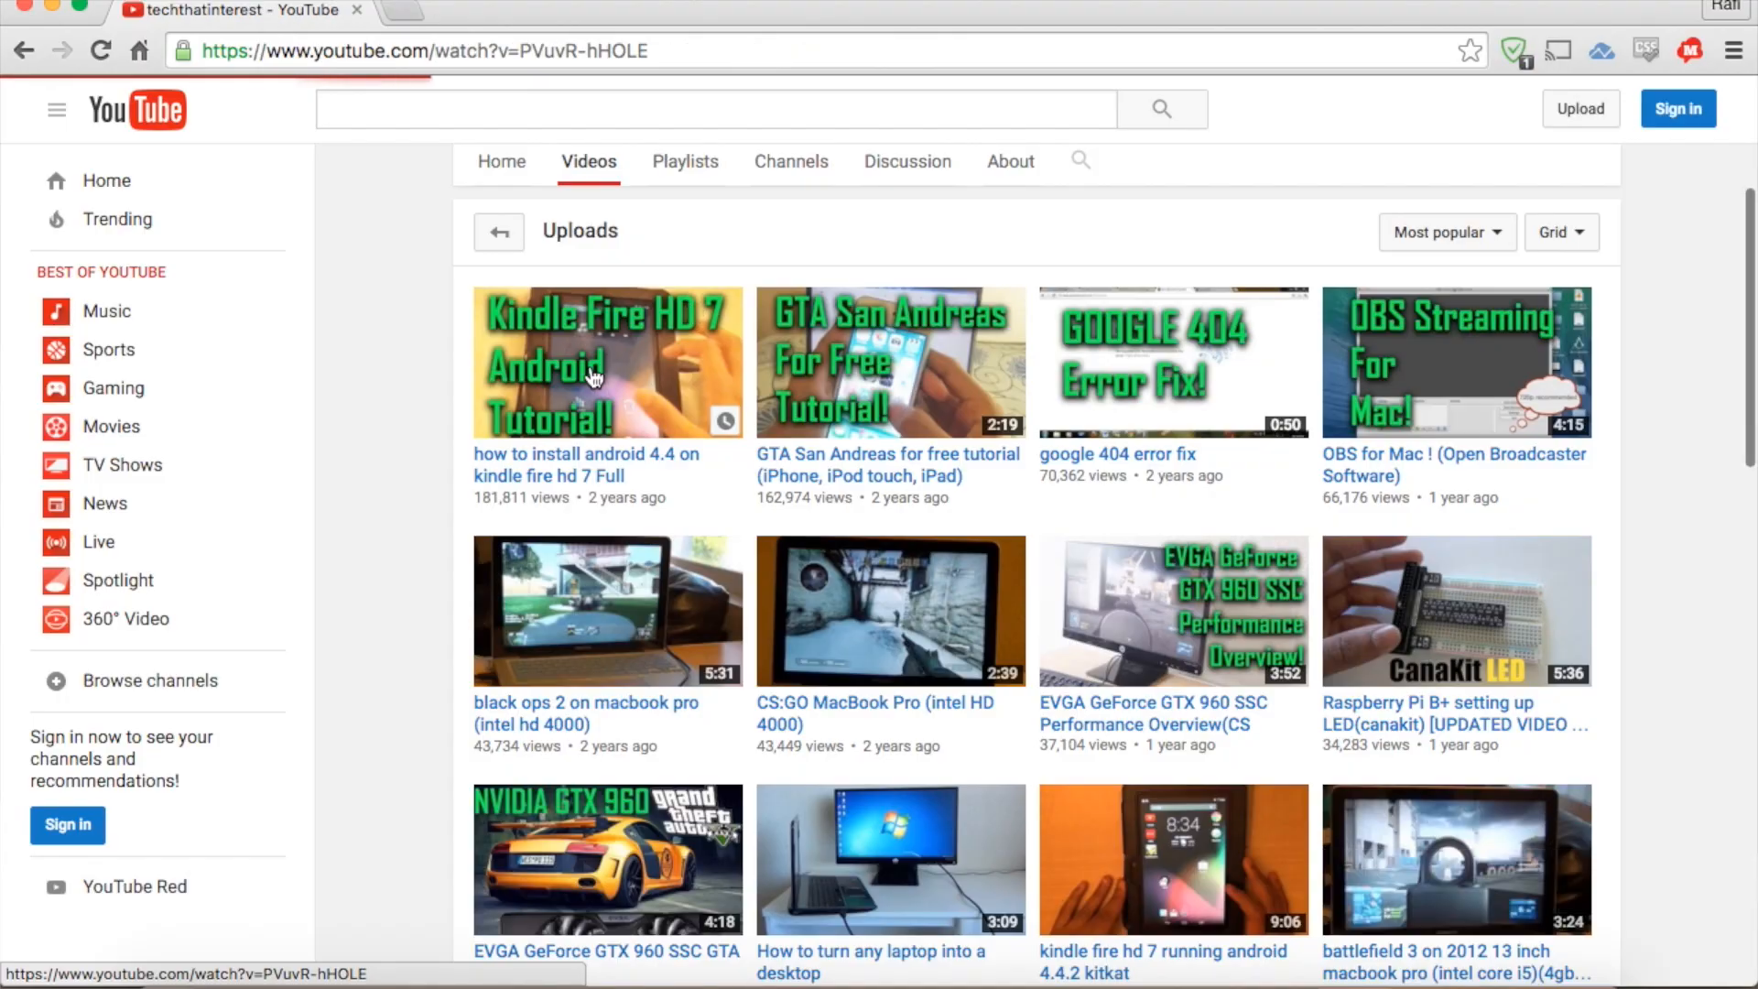
{"action": "left_click", "coordinate": [593, 373]}
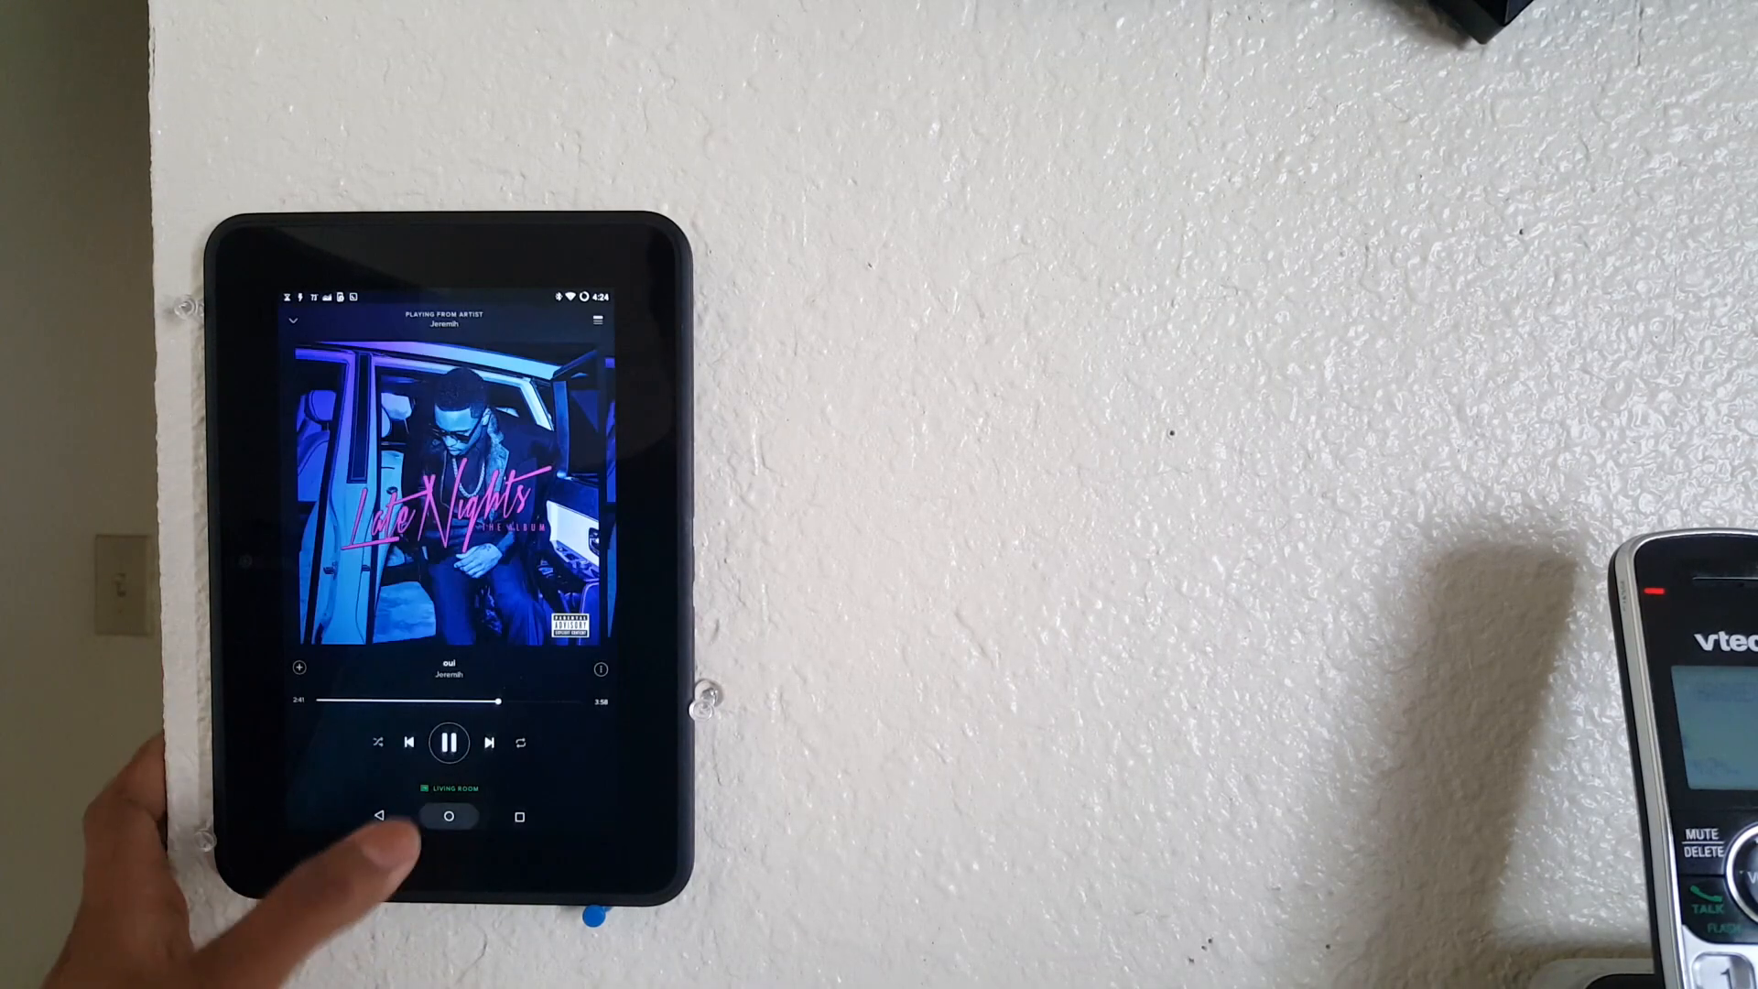
Step: Return to the home screen while 'oui' by Jeremih keeps playing in the Spotify widget
{"action": "left_click", "coordinate": [445, 818]}
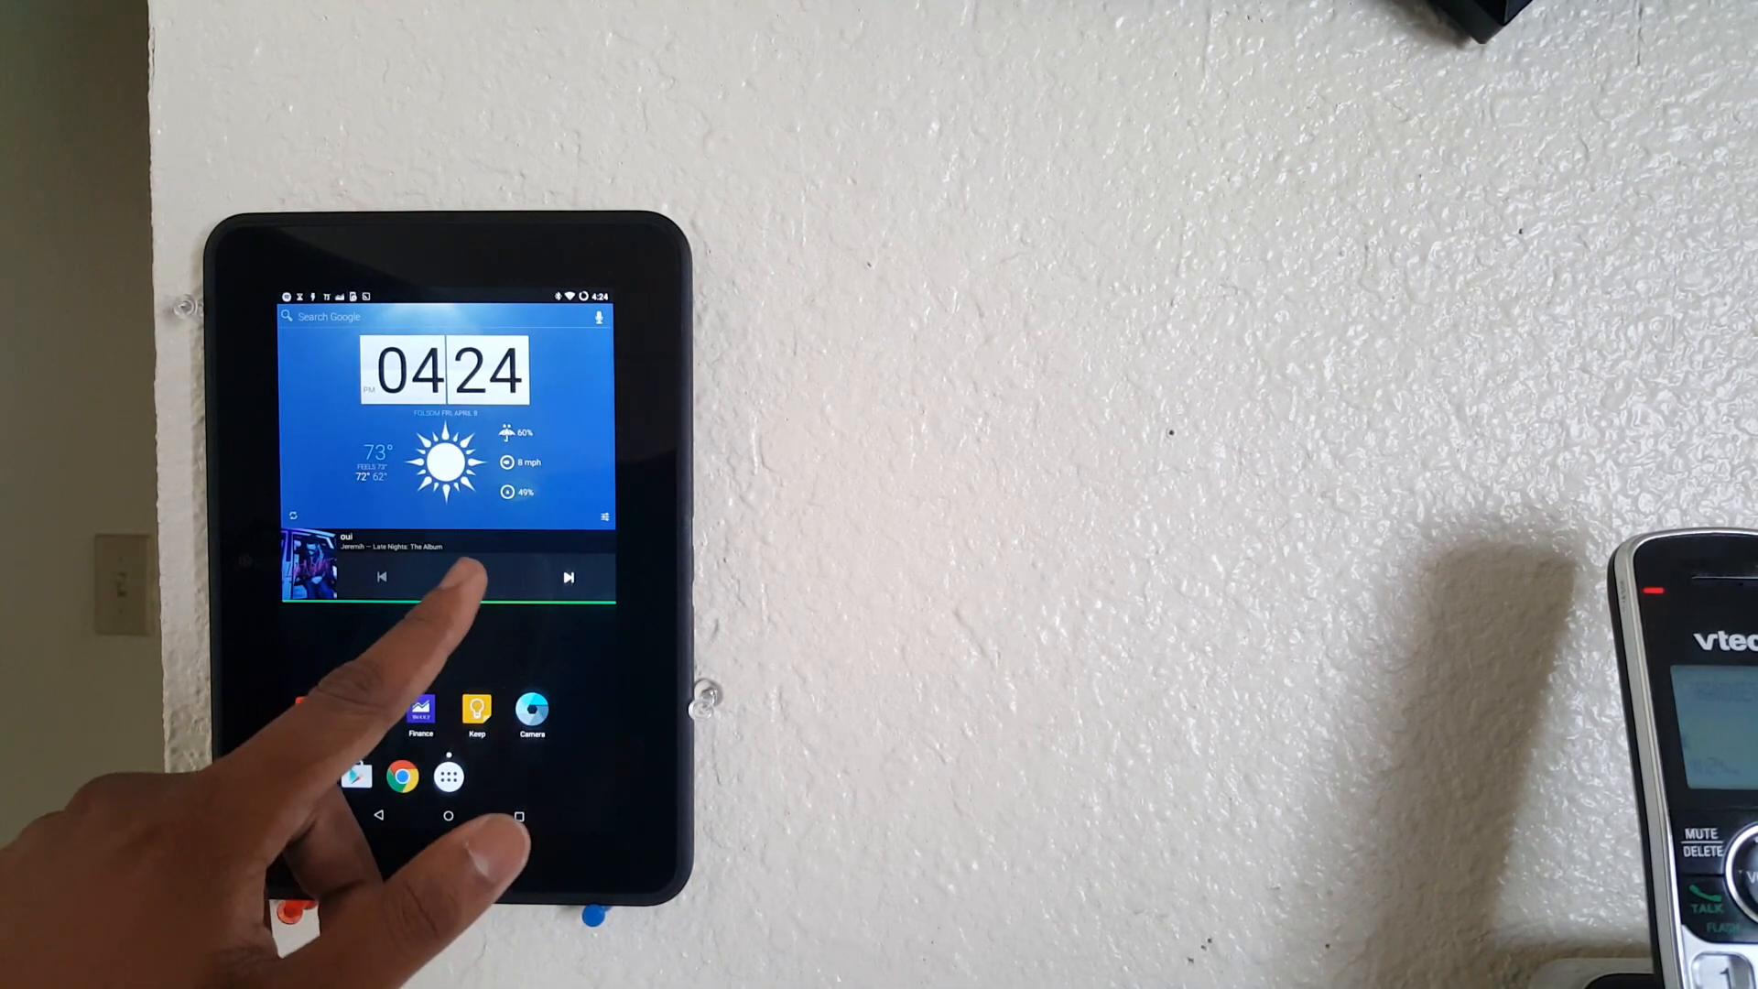
{"action": "left_click", "coordinate": [474, 577]}
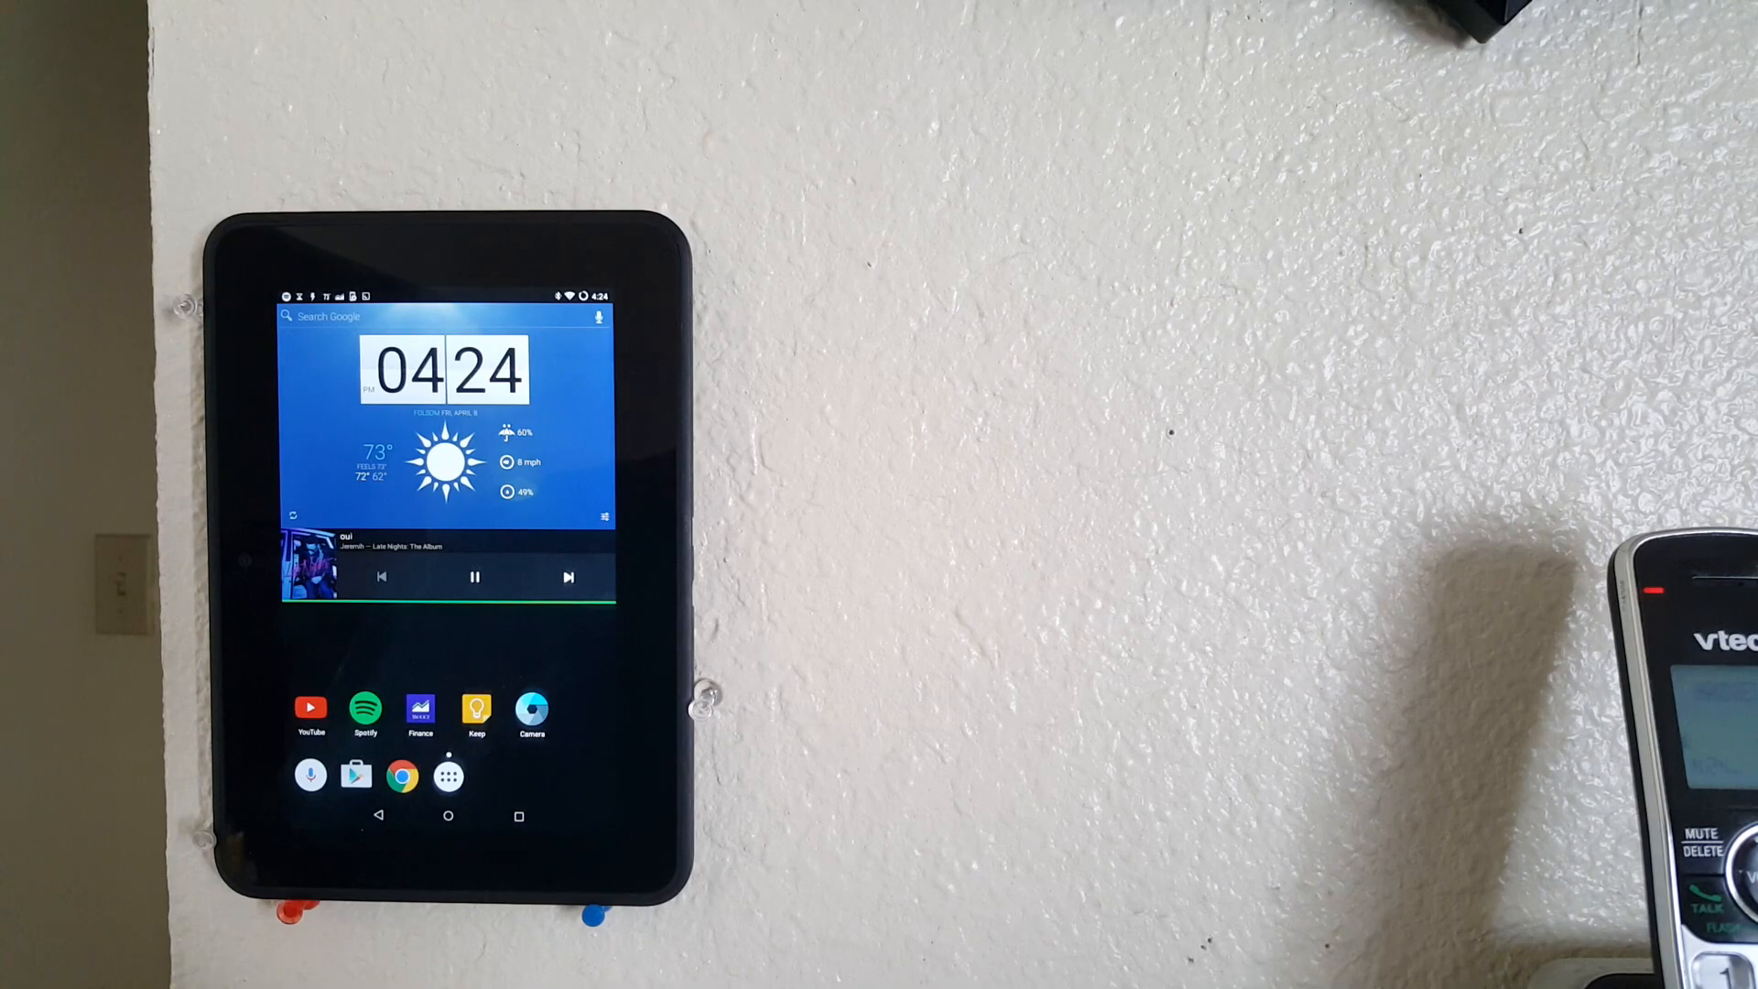